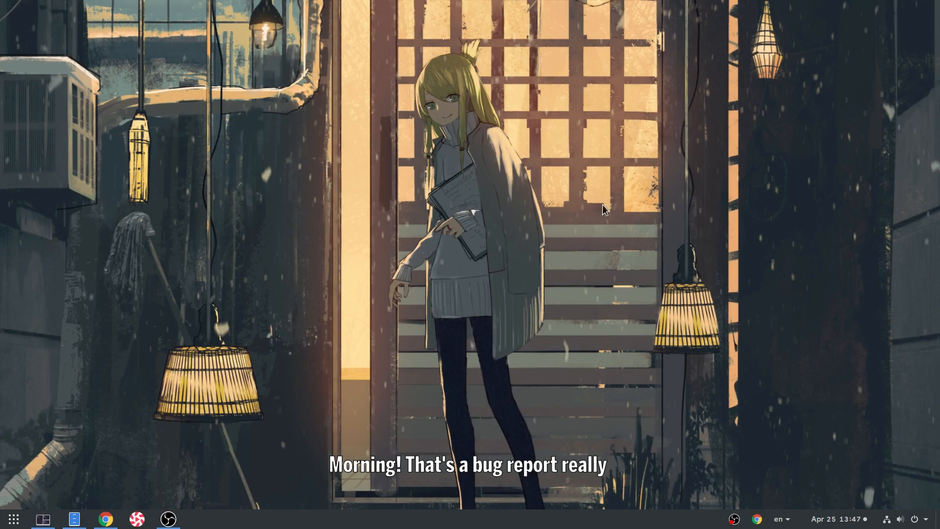
mouse_move(602, 269)
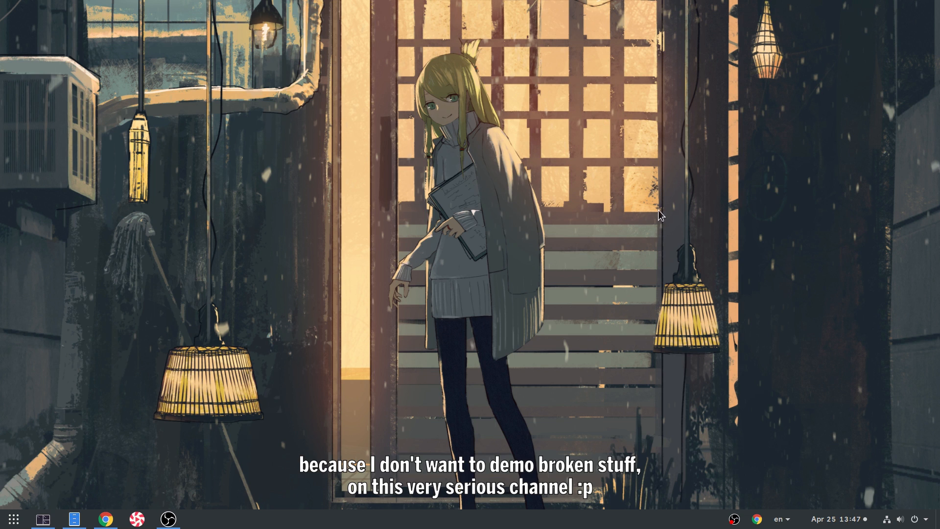
mouse_move(634, 241)
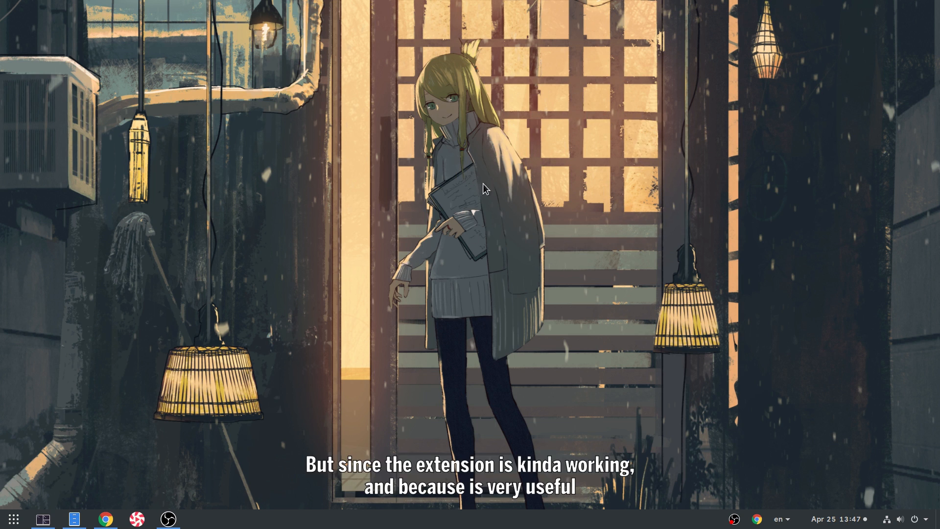
mouse_move(536, 103)
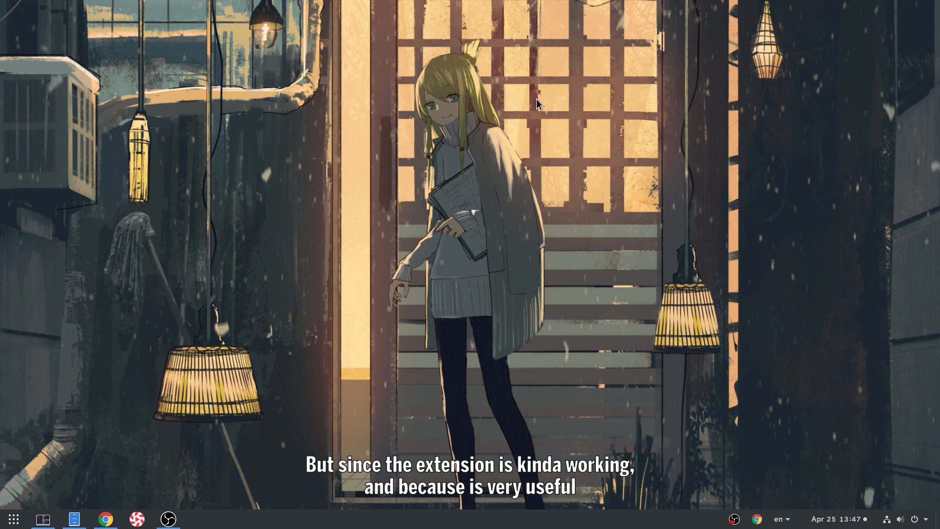
mouse_move(610, 105)
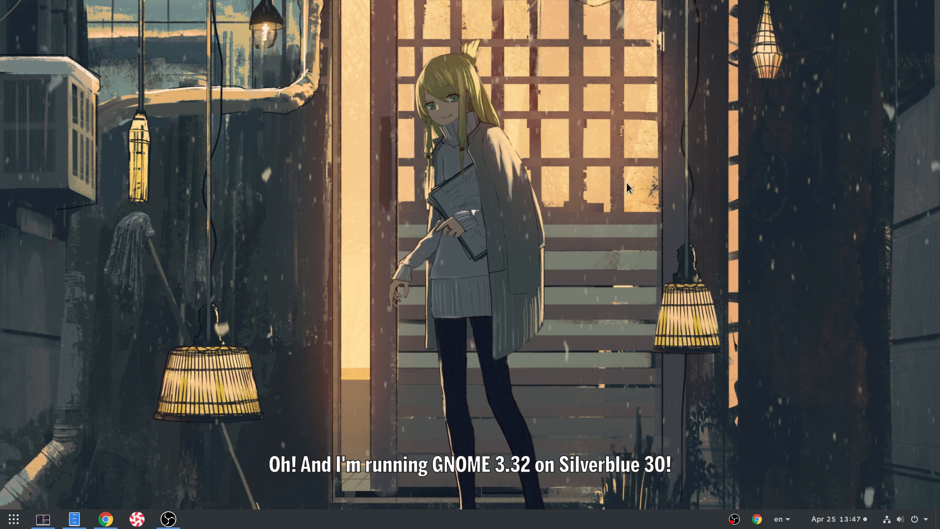
mouse_move(539, 218)
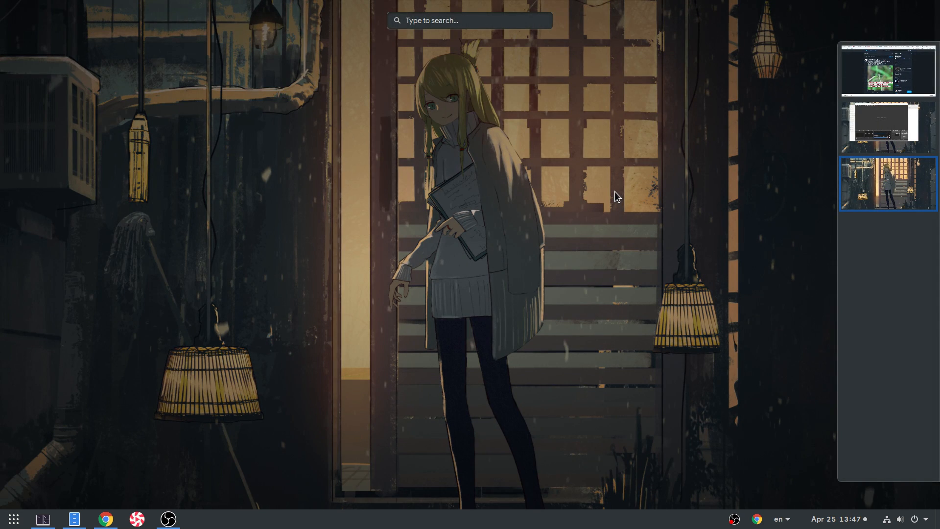
Launch Tweaks from Activities by searching 'twe' and show its Extensions list.
type("twe")
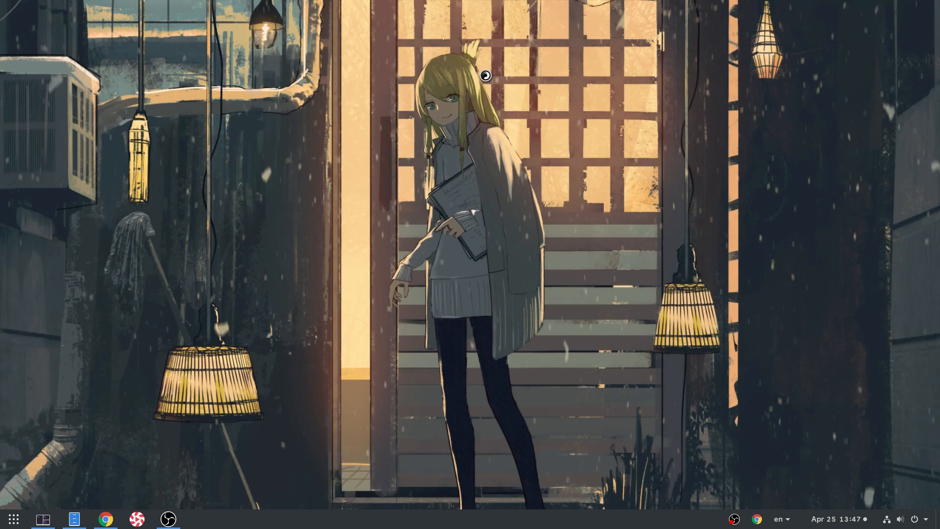
left_click(199, 518)
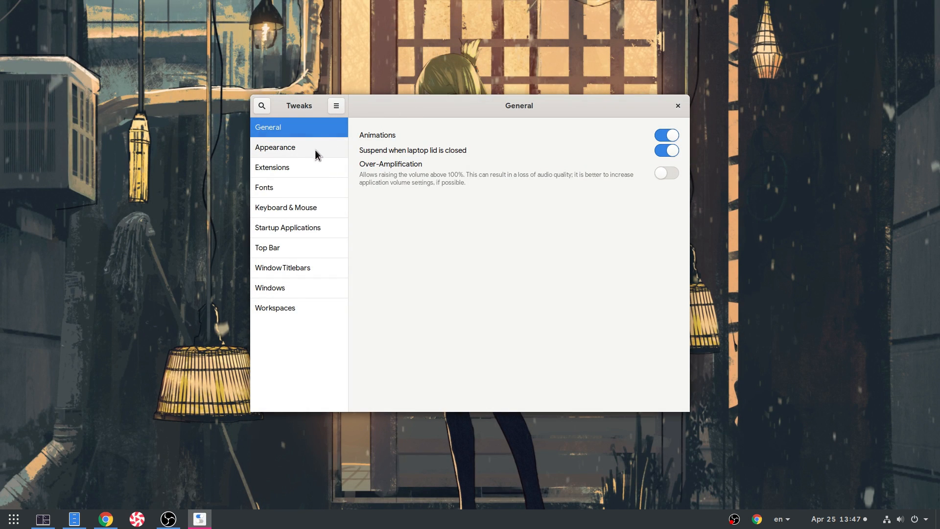
left_click(271, 168)
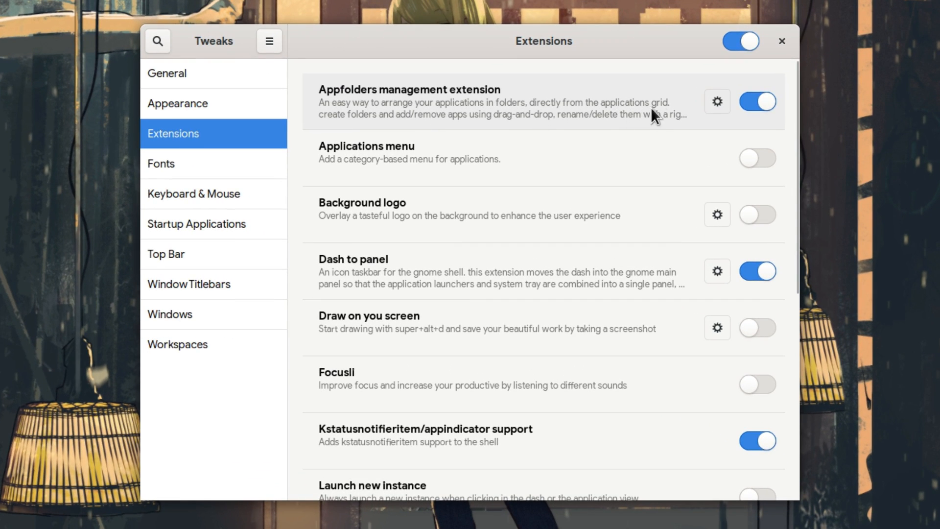
Review the Appfolders Management settings (right-click menus and drag-and-drop enabled), then close them.
left_click(716, 100)
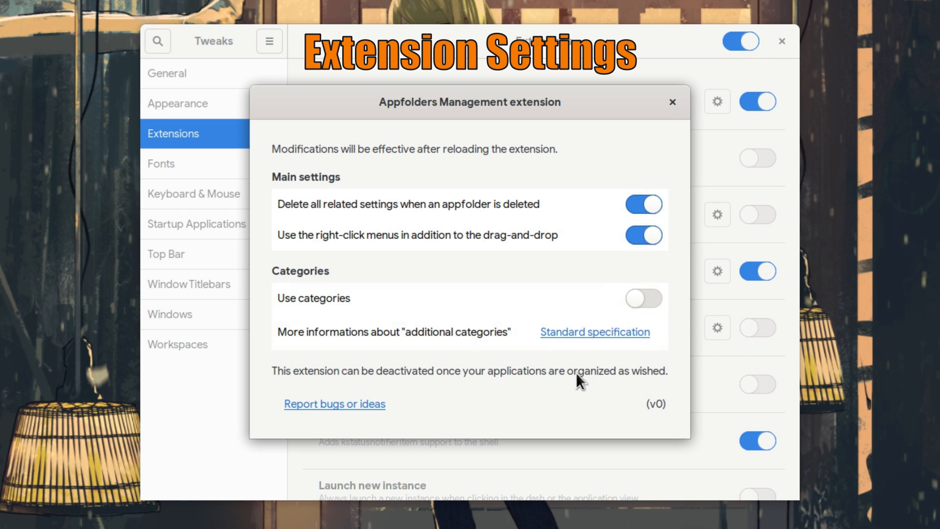
mouse_move(540, 226)
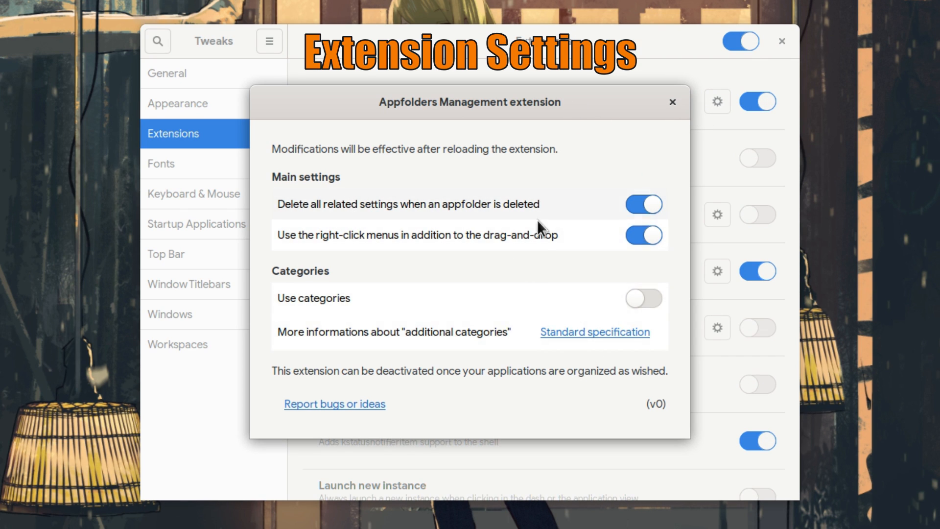
left_click(670, 102)
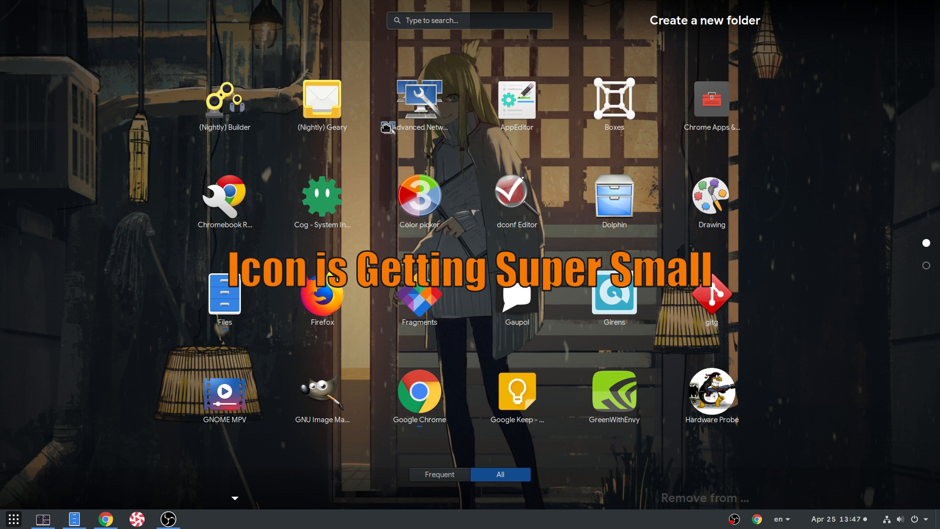
Create a new app folder named AAANOTHER from the grid's create-folder area.
left_click(703, 20)
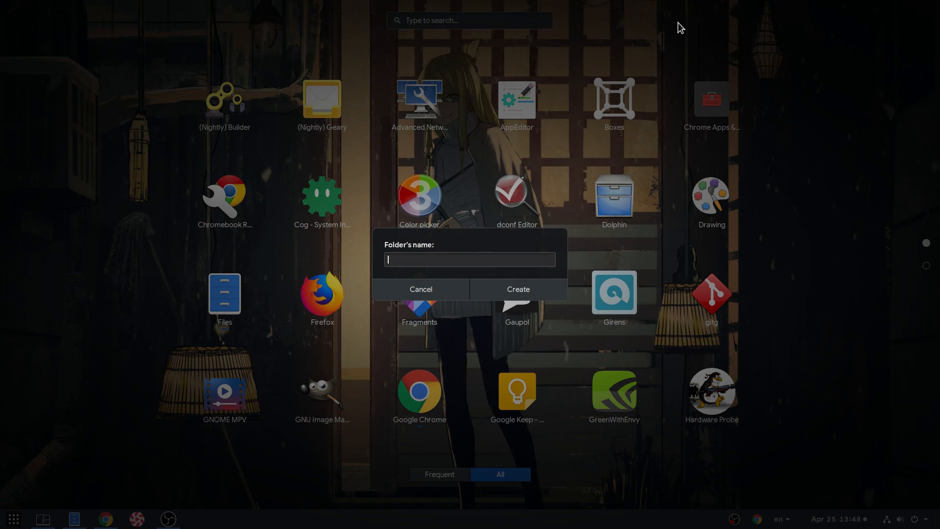
type("AAA")
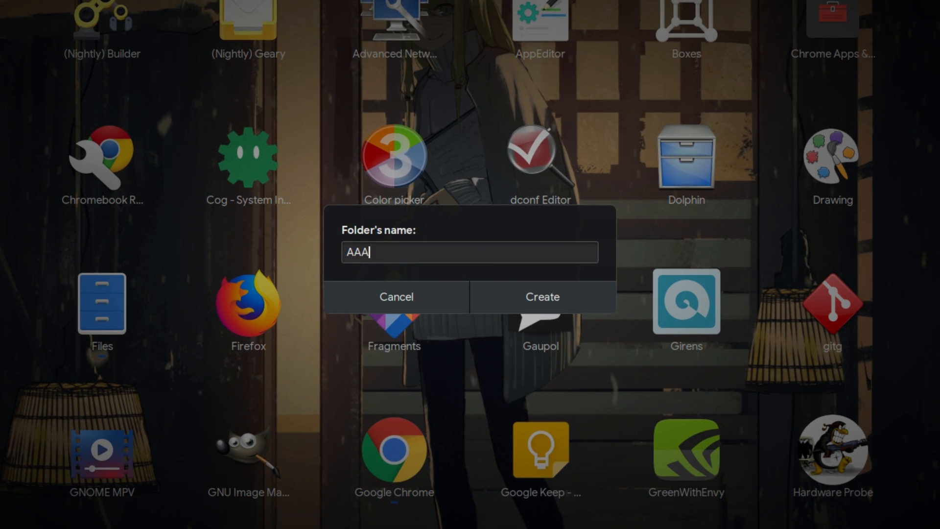
type("NOTHE")
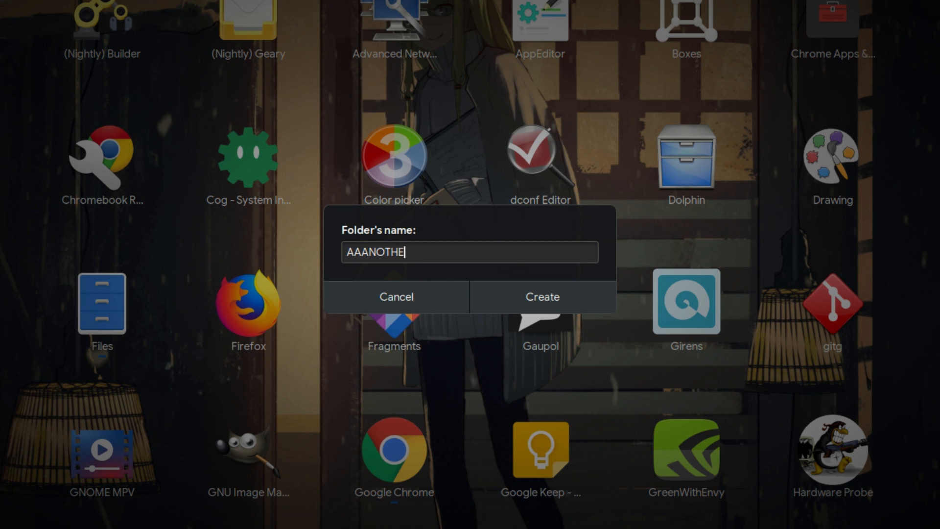
type("R")
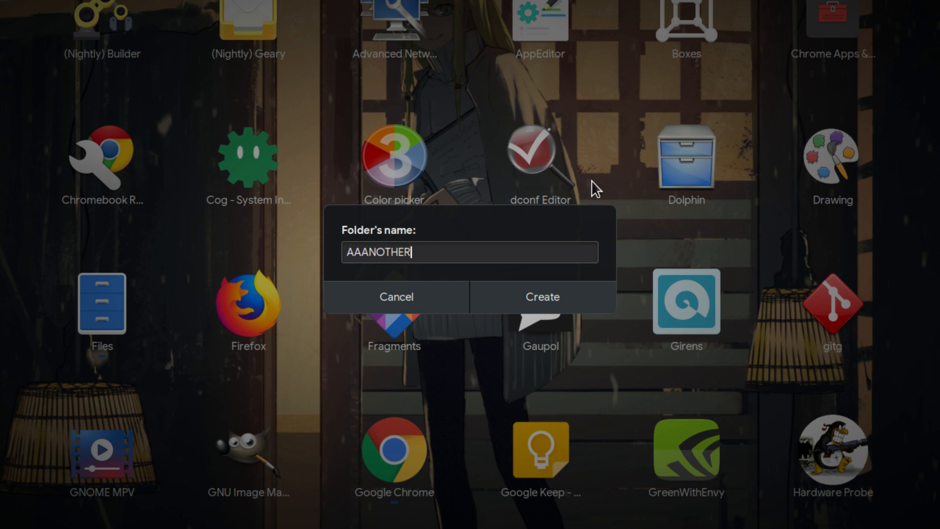
left_click(541, 296)
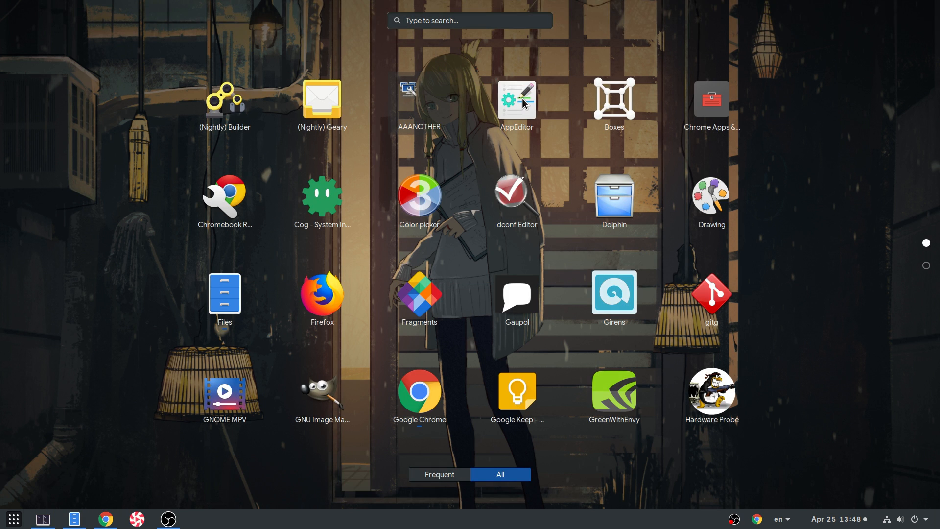
Add AppEditor to the AAANOTHER folder via its right-click 'Add to' menu.
right_click(516, 98)
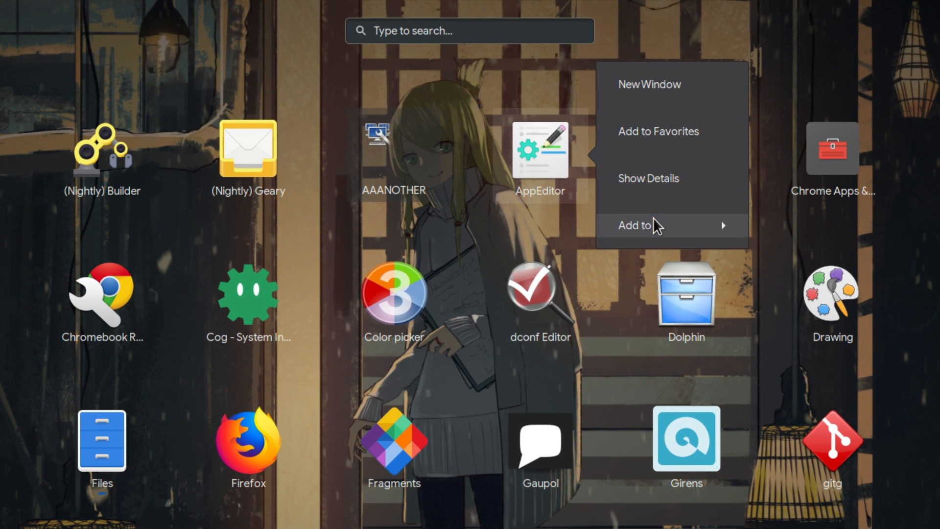
left_click(635, 225)
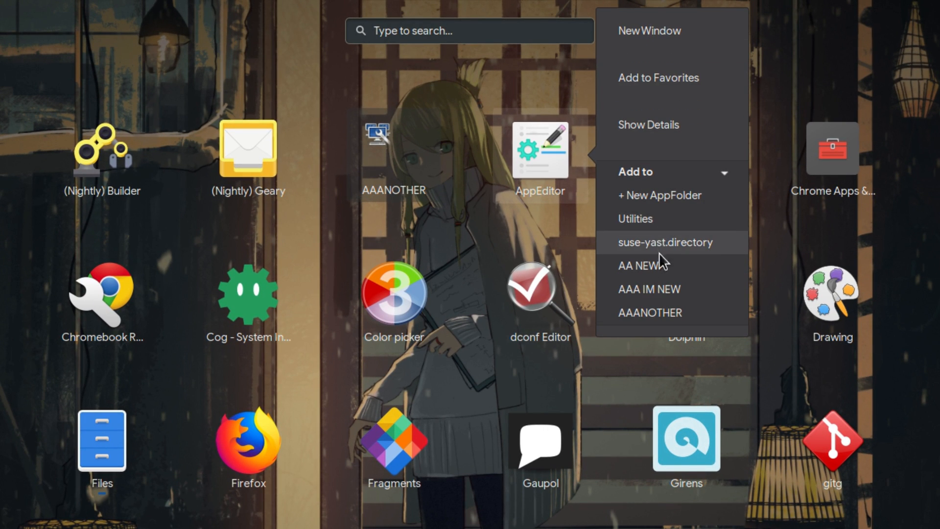
mouse_move(672, 313)
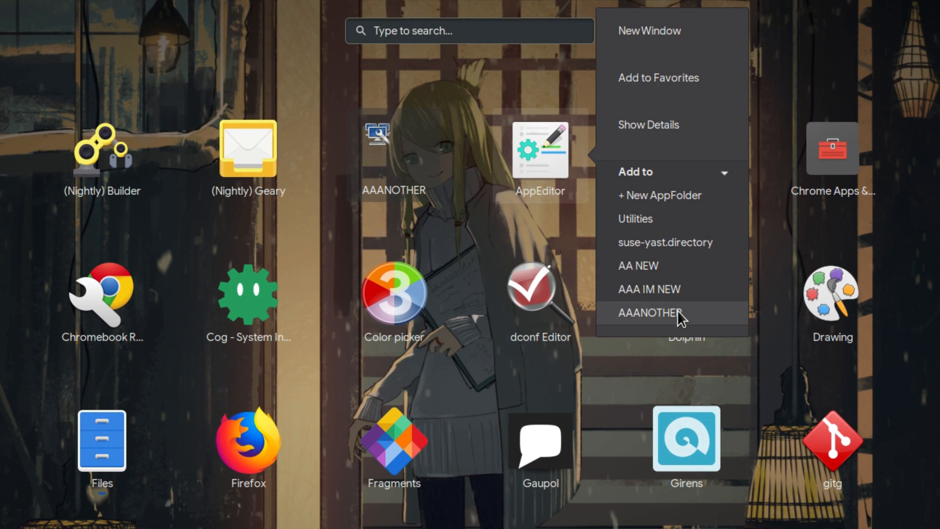
left_click(649, 312)
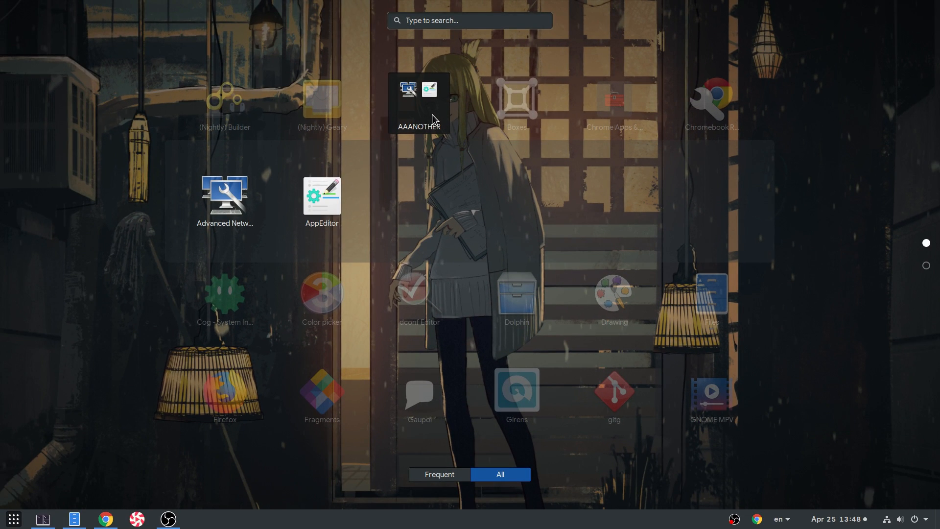
mouse_move(322, 197)
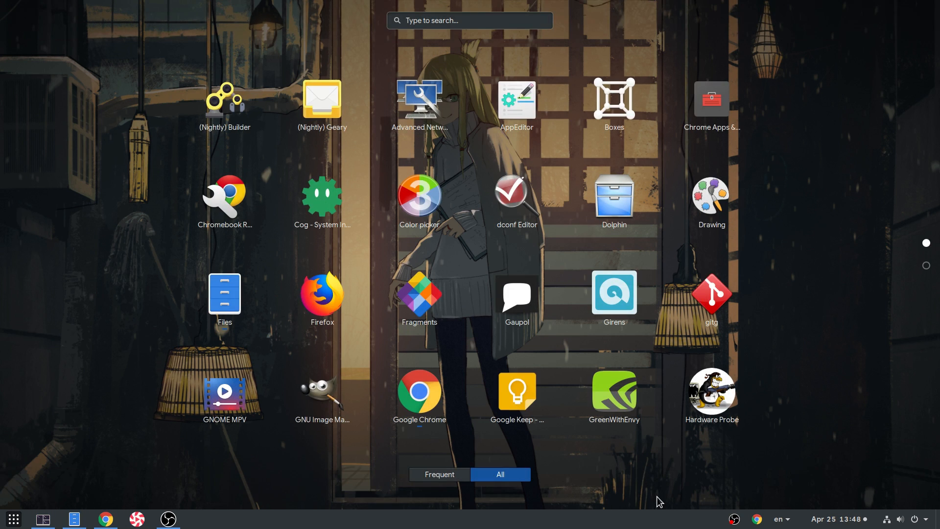
mouse_move(519, 172)
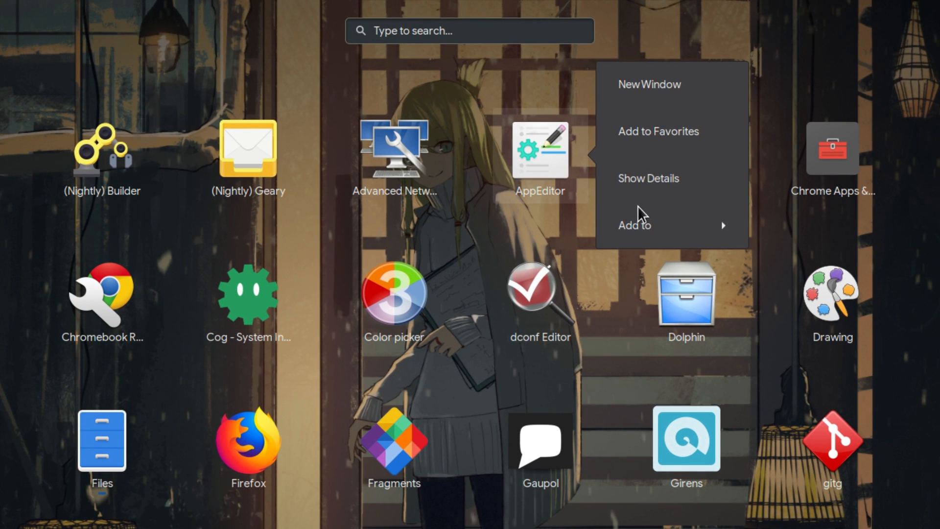
Expand AppEditor's 'Add to' list, which still offers the vanished AAANOTHER folder.
left_click(633, 225)
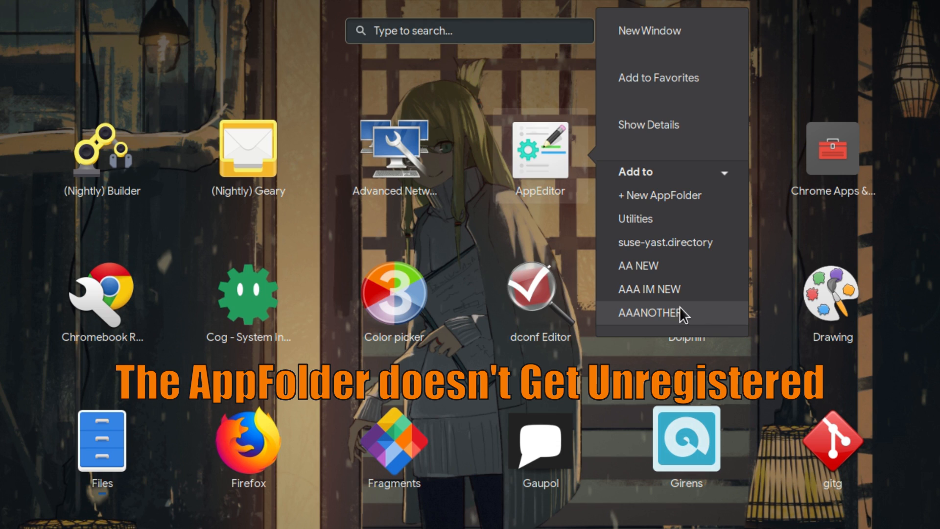
mouse_move(476, 253)
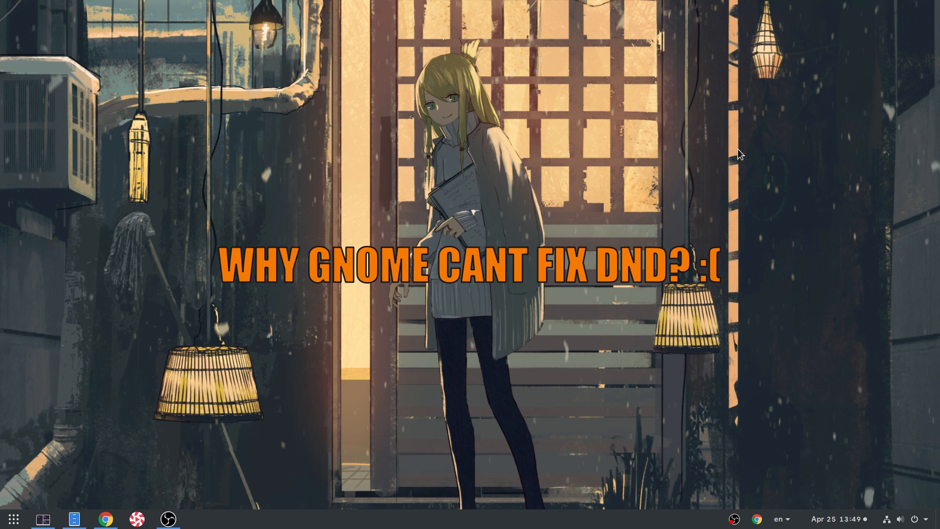
mouse_move(698, 208)
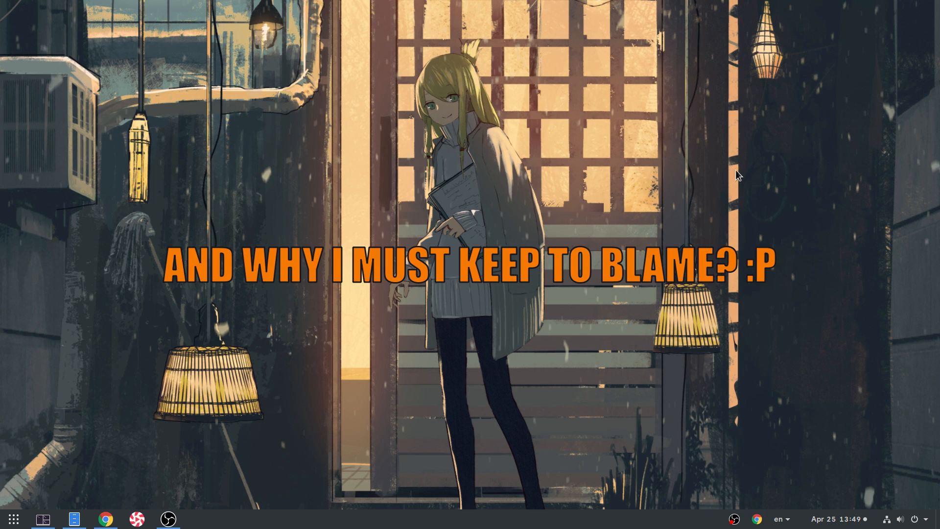
mouse_move(680, 197)
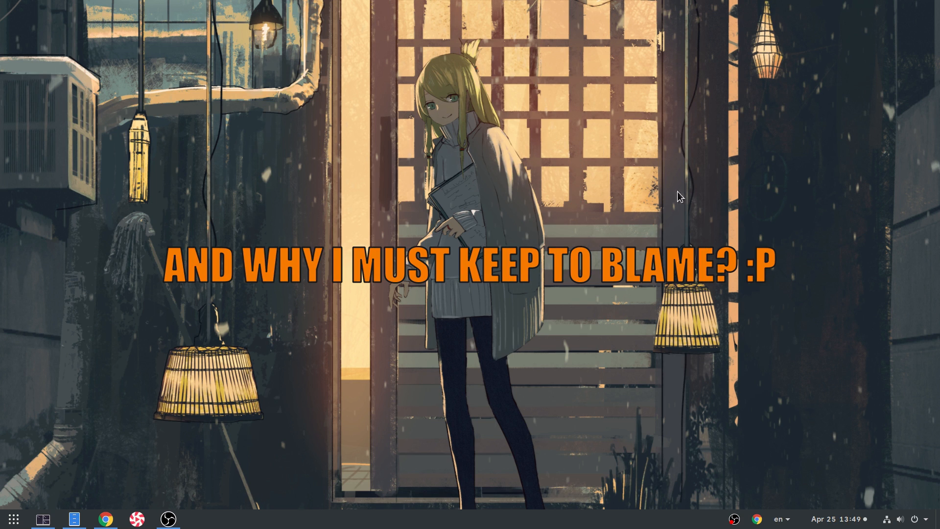
mouse_move(607, 243)
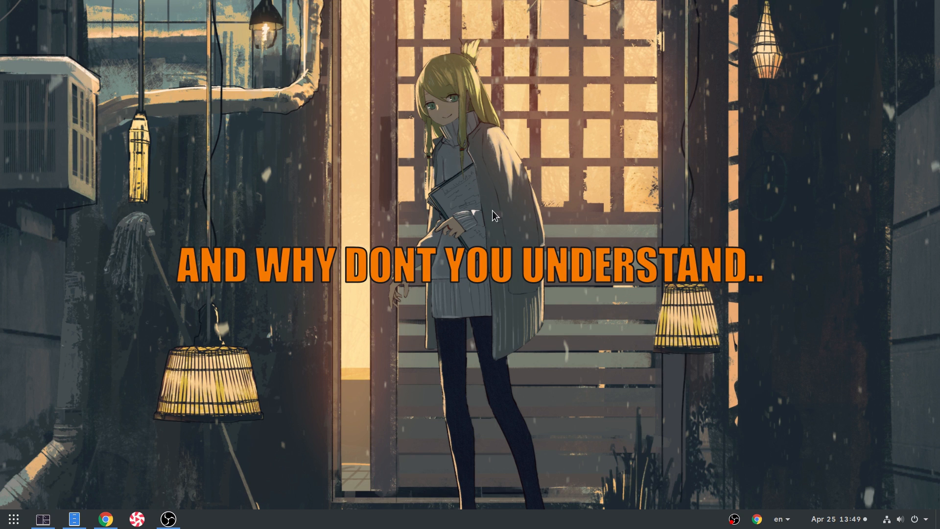
mouse_move(533, 106)
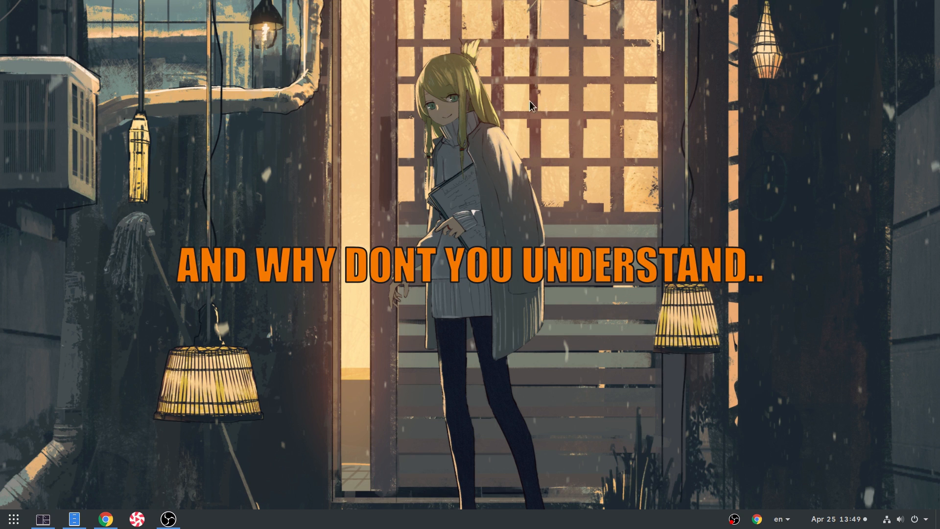